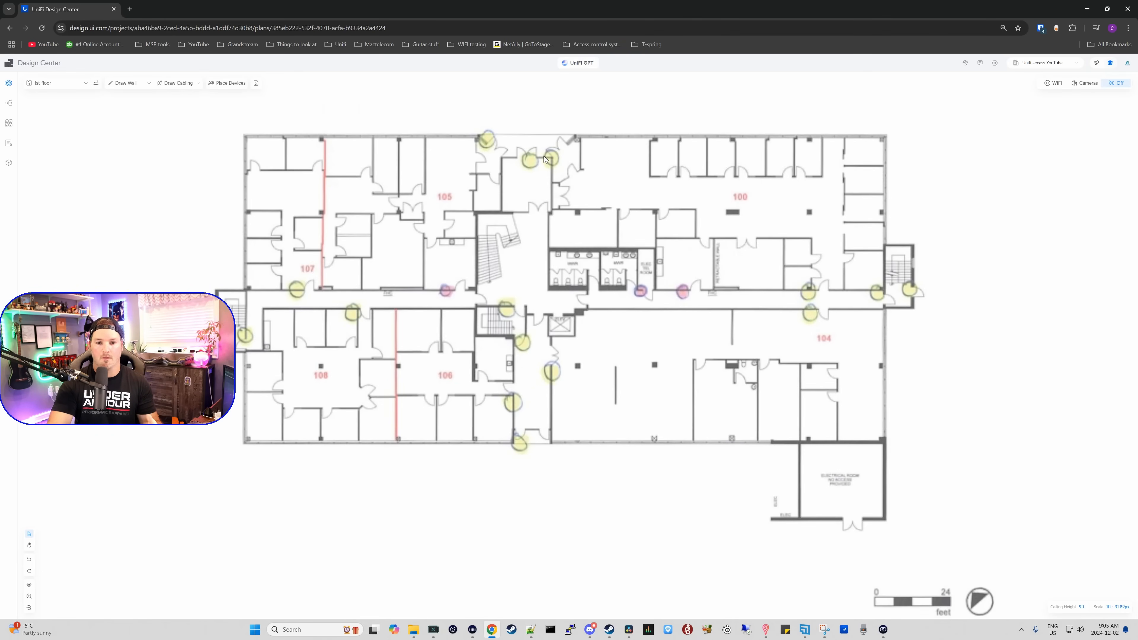
mouse_move(684, 298)
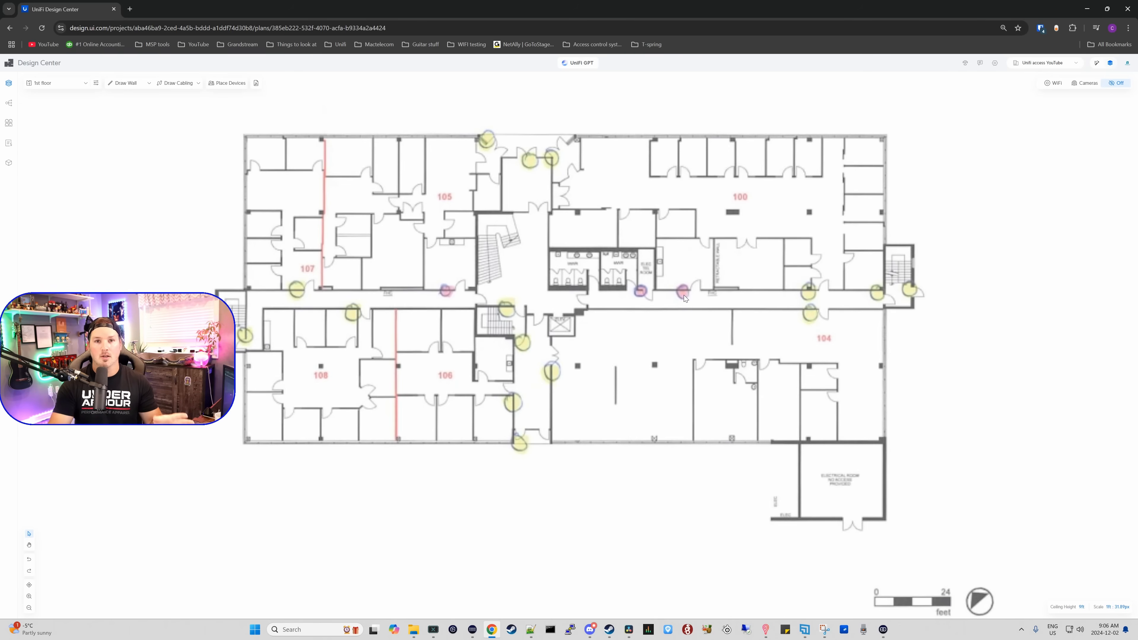
mouse_move(543, 172)
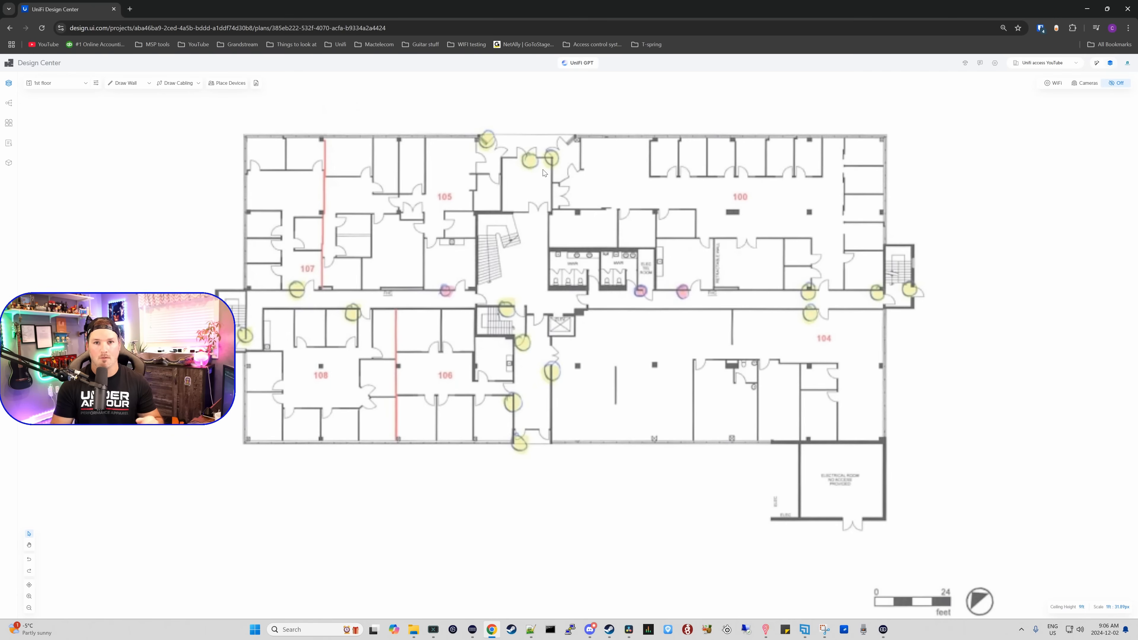
mouse_move(864, 205)
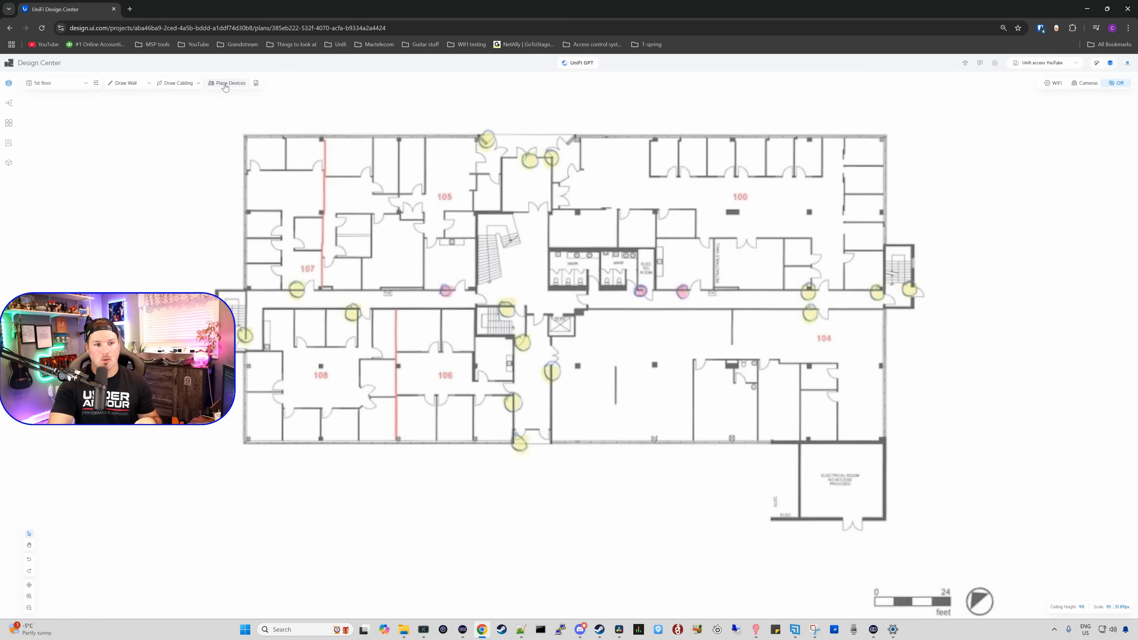
Step: Place G2 Reader Pro units at the east stairwell and south entrance from the Door Access catalogue
left_click(230, 83)
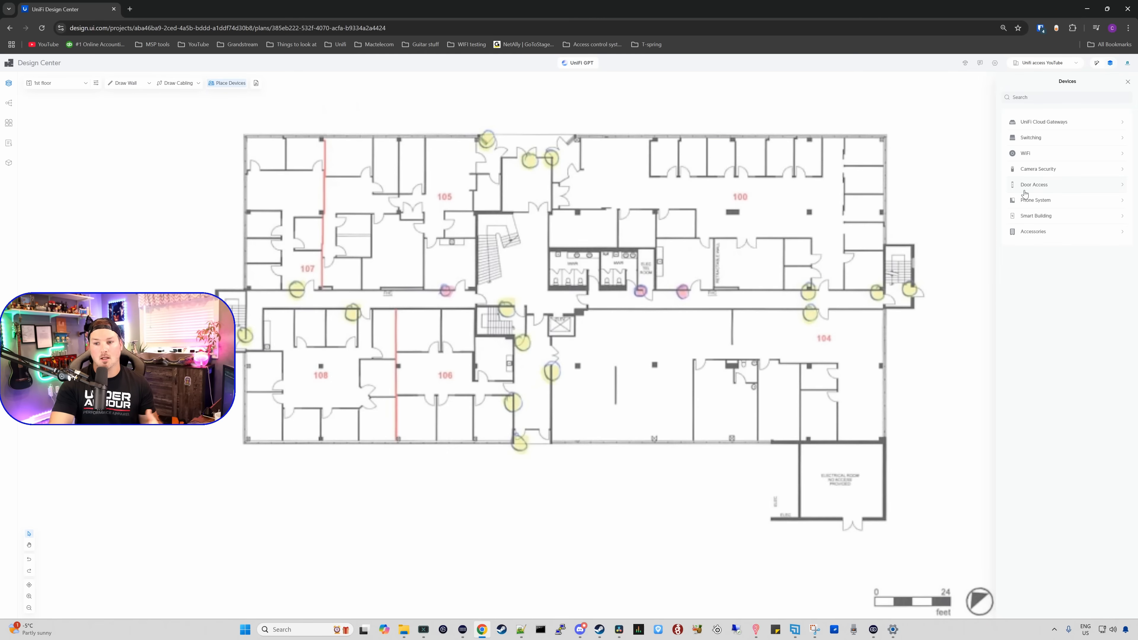
left_click(1033, 184)
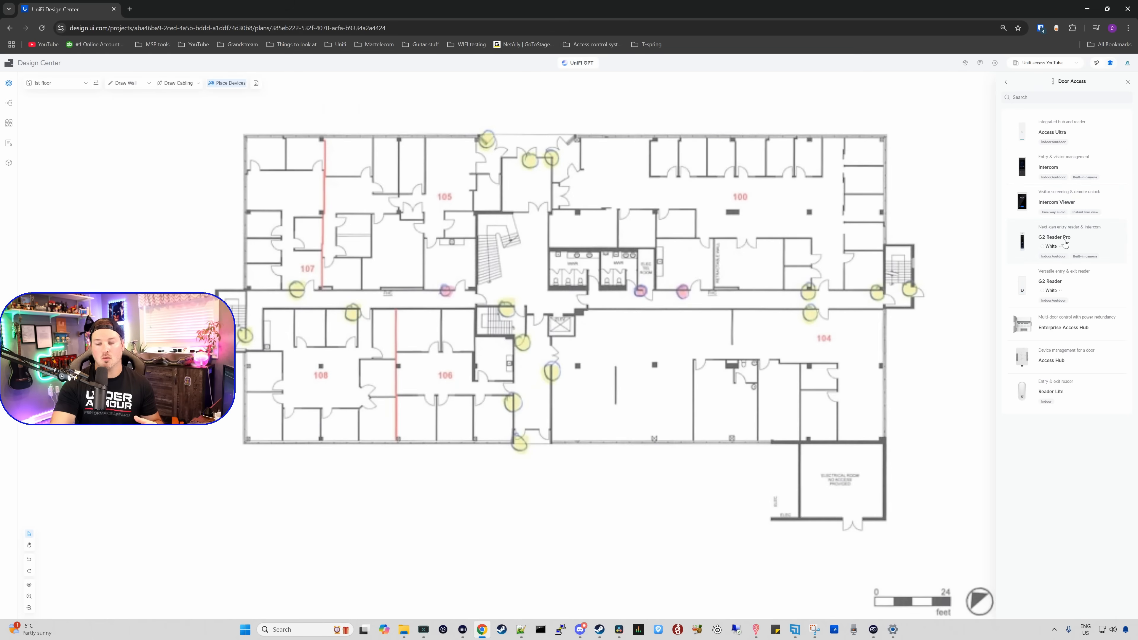
left_click(1054, 242)
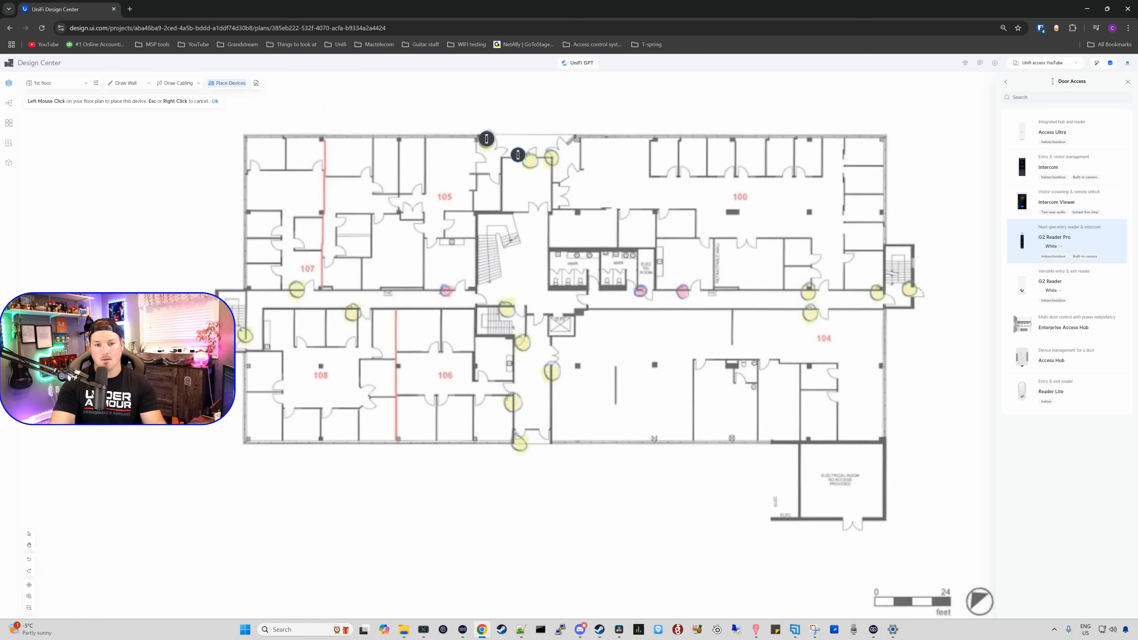
left_click(680, 184)
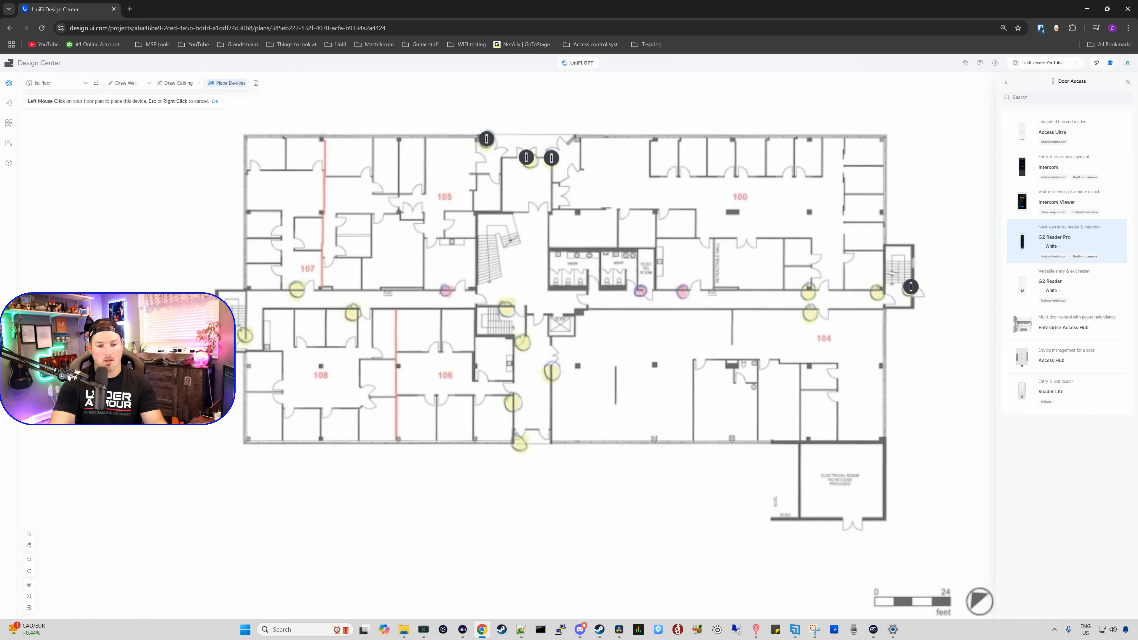
left_click(520, 445)
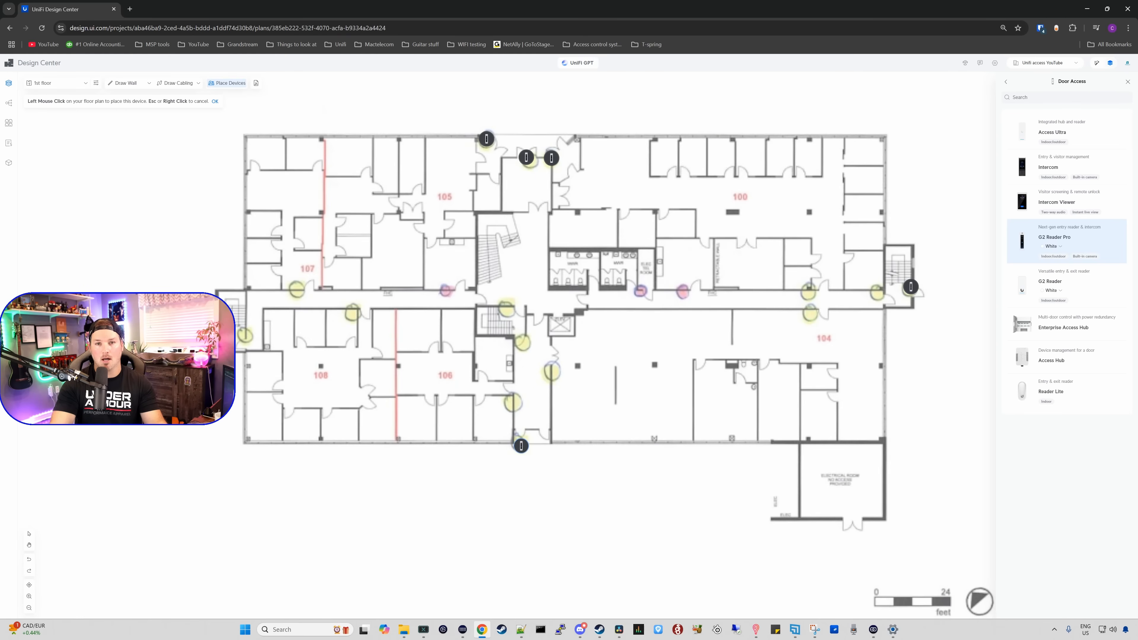
left_click(581, 392)
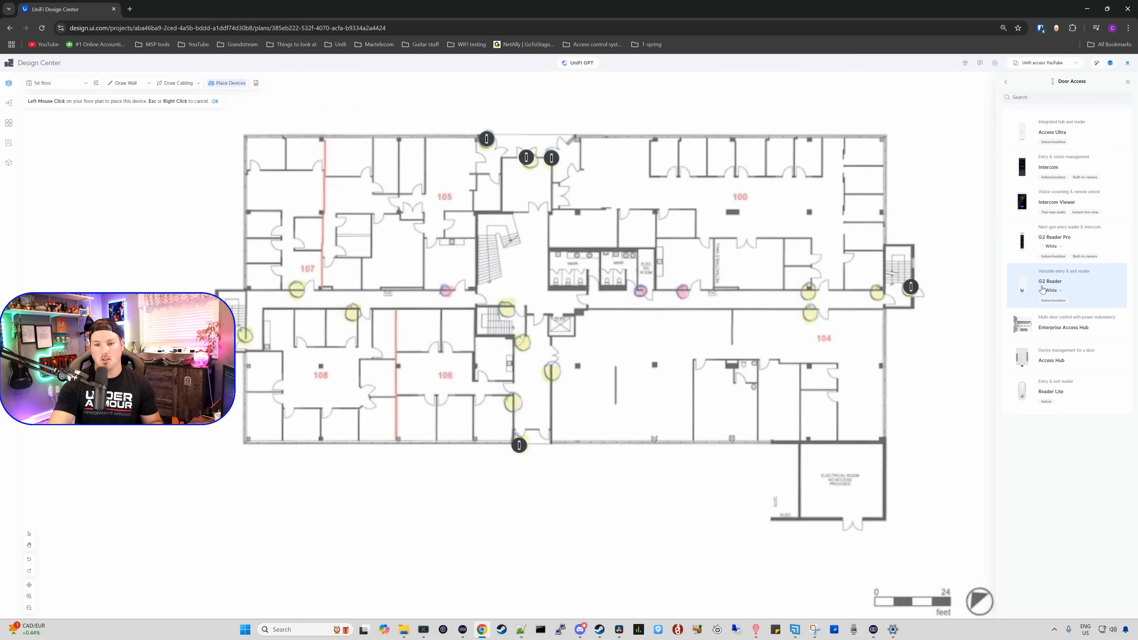
Step: Select the plain G2 Reader, then the Enterprise Access Hub for placement
left_click(919, 310)
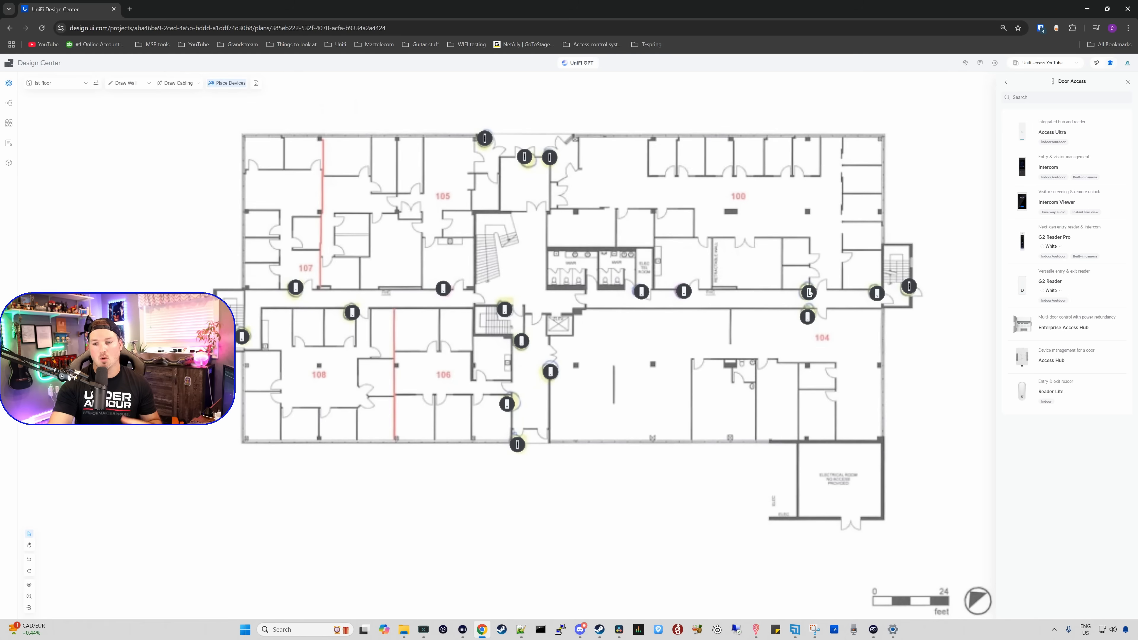
left_click(1063, 327)
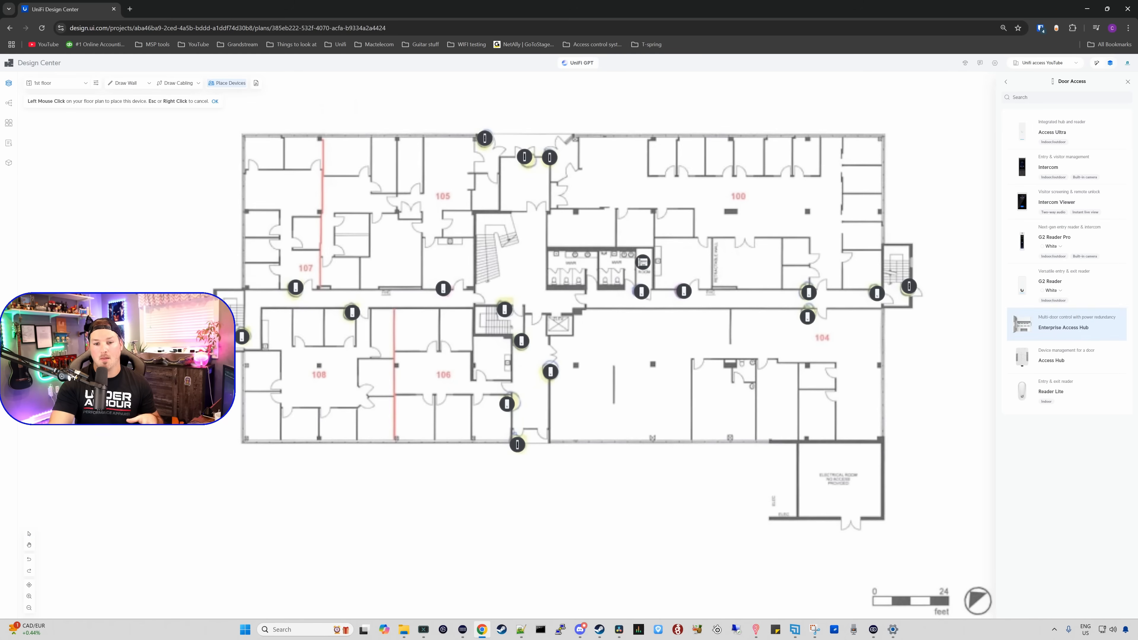
Step: Place an Enterprise Access Hub in the small room beside the restrooms
left_click(642, 270)
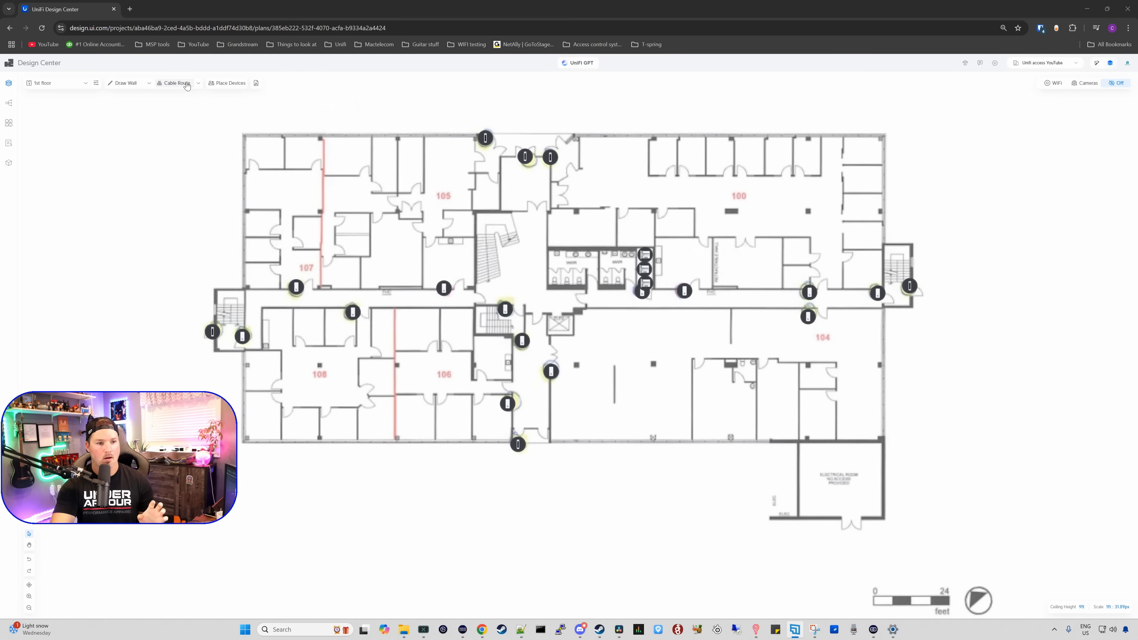
Step: Draw cable routes along the east-west and north-south corridors with the Cable Route tool
left_click(177, 81)
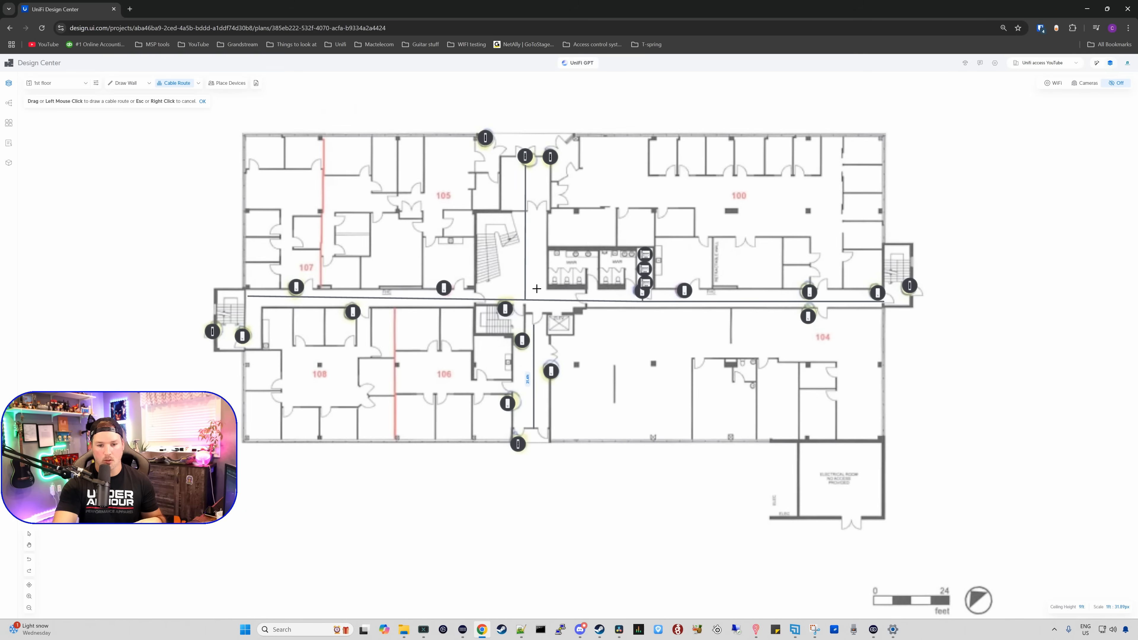
mouse_move(514, 245)
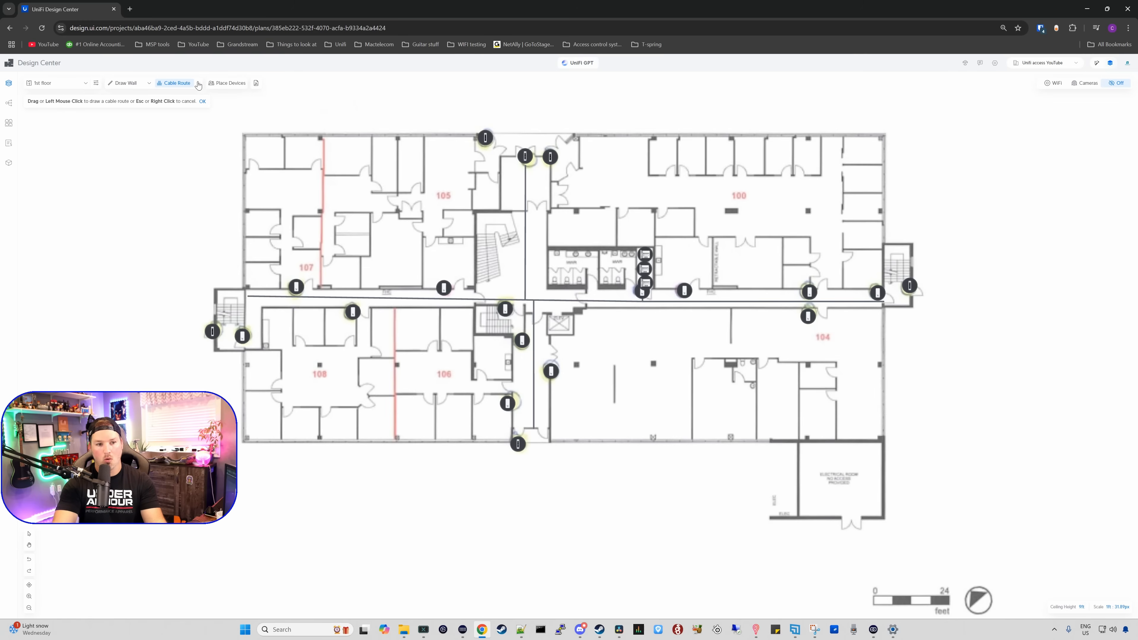
left_click(197, 83)
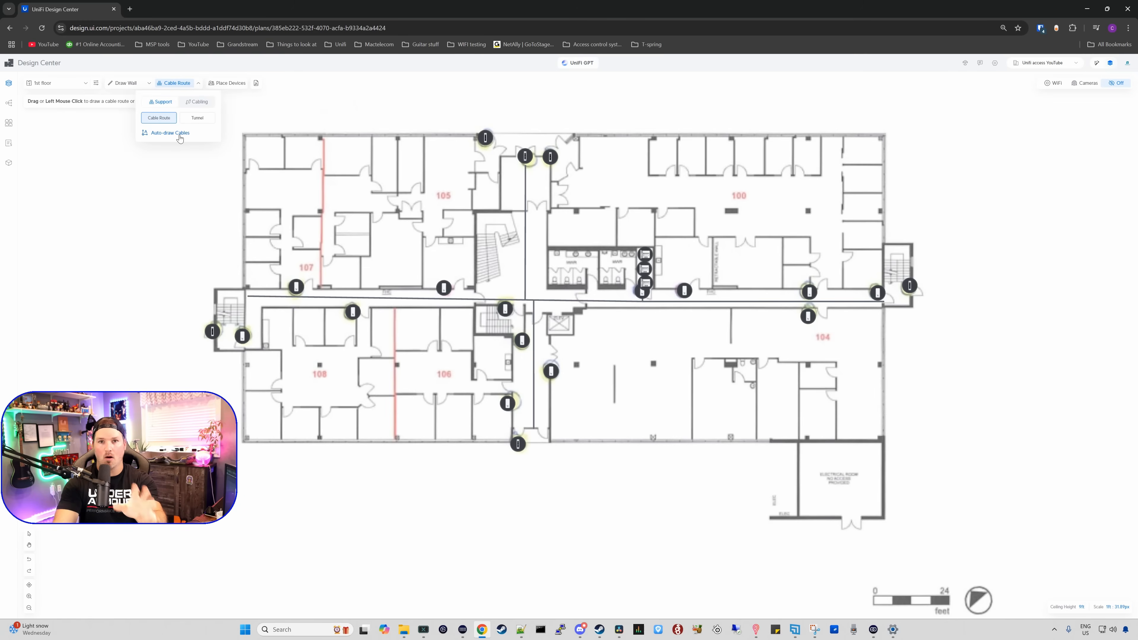
Step: Auto-draw cables from every 1st-floor reader and hub to the corridor routes
left_click(169, 133)
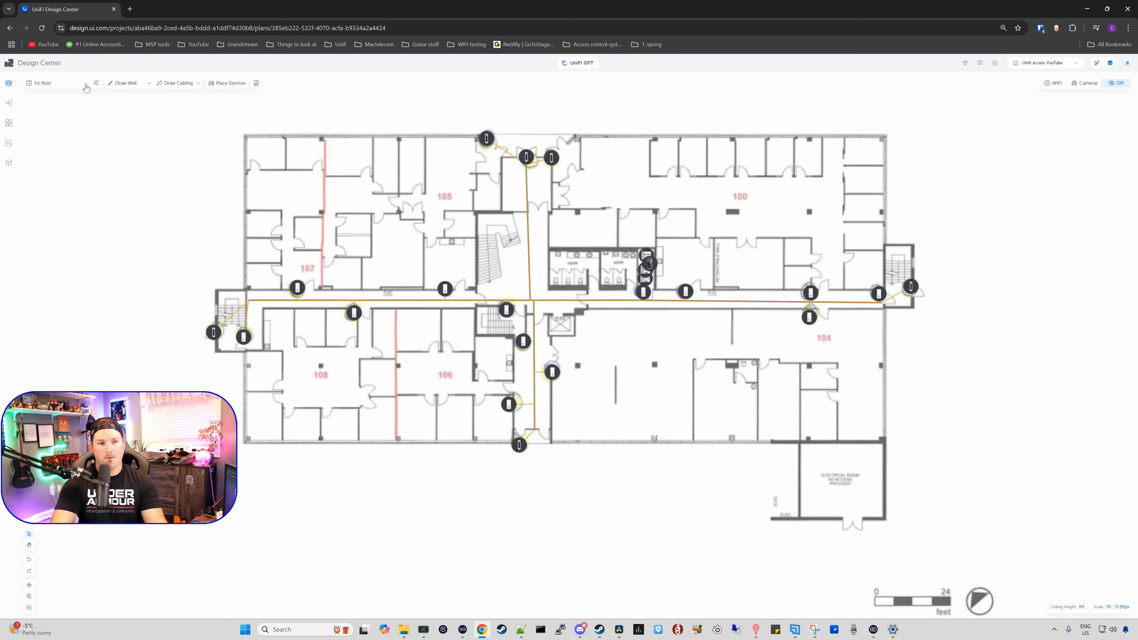
Step: Switch the floor selector to the 2nd floor plan
left_click(42, 83)
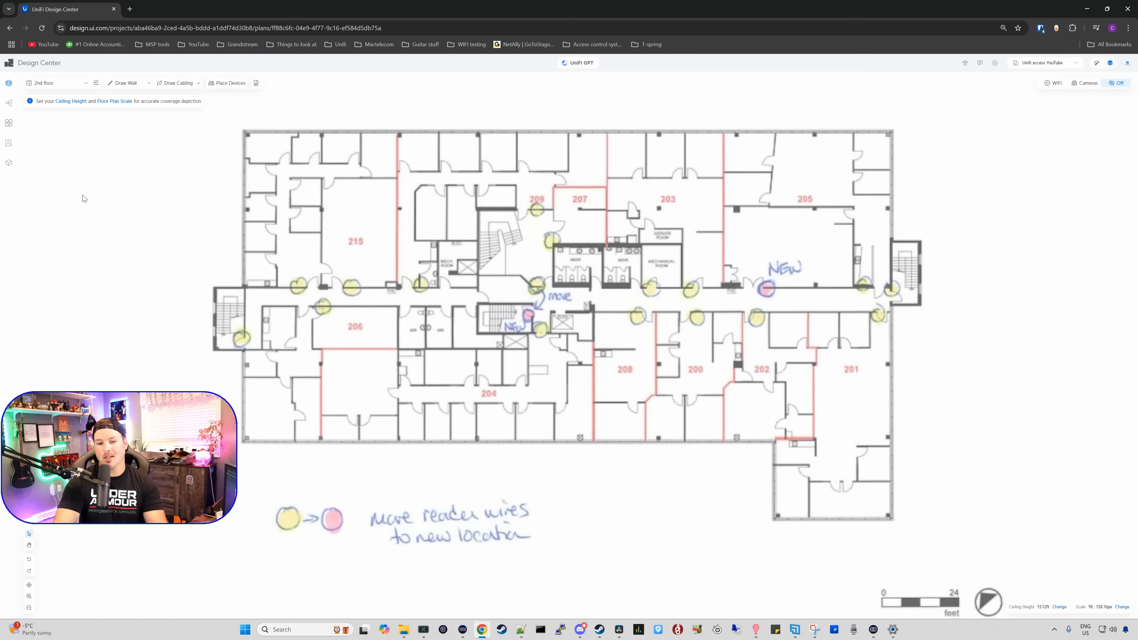
mouse_move(563, 310)
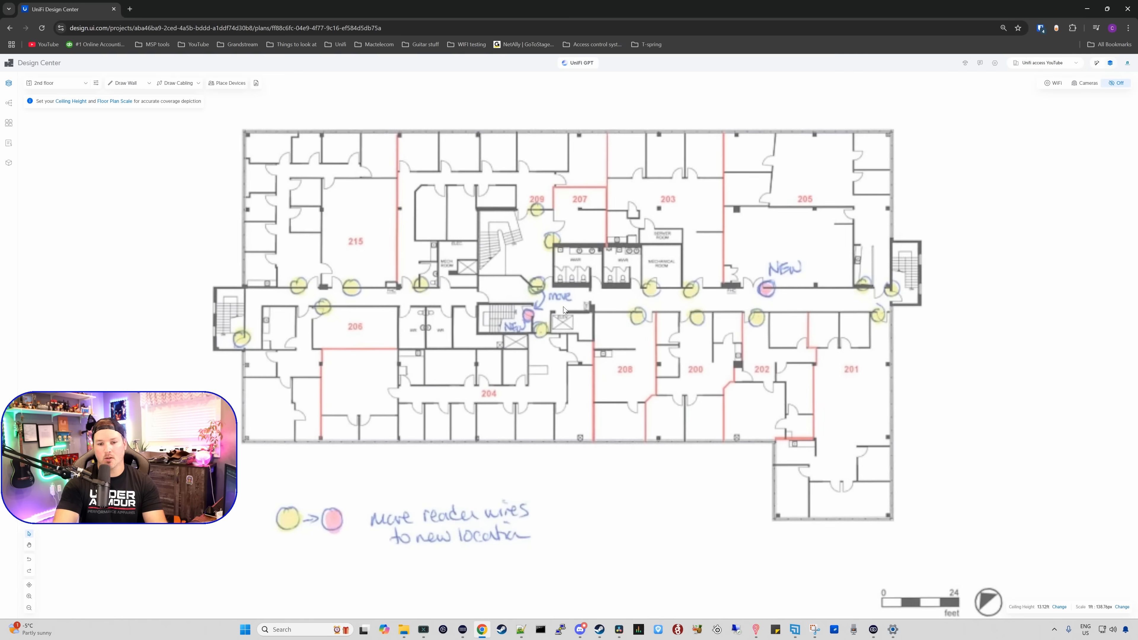
mouse_move(544, 292)
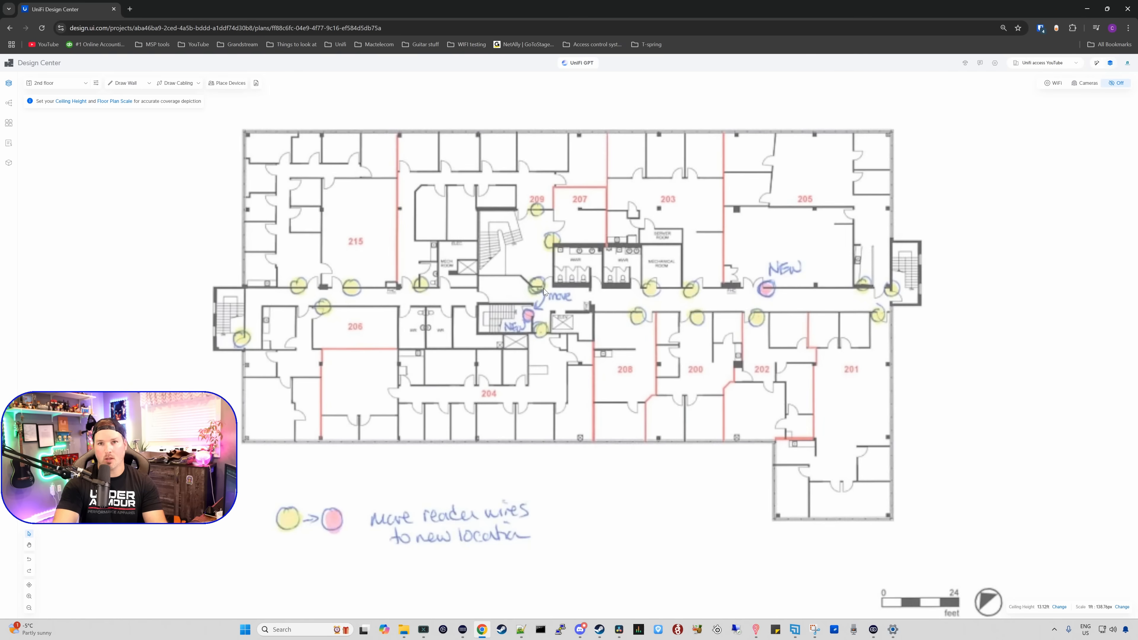
mouse_move(536, 318)
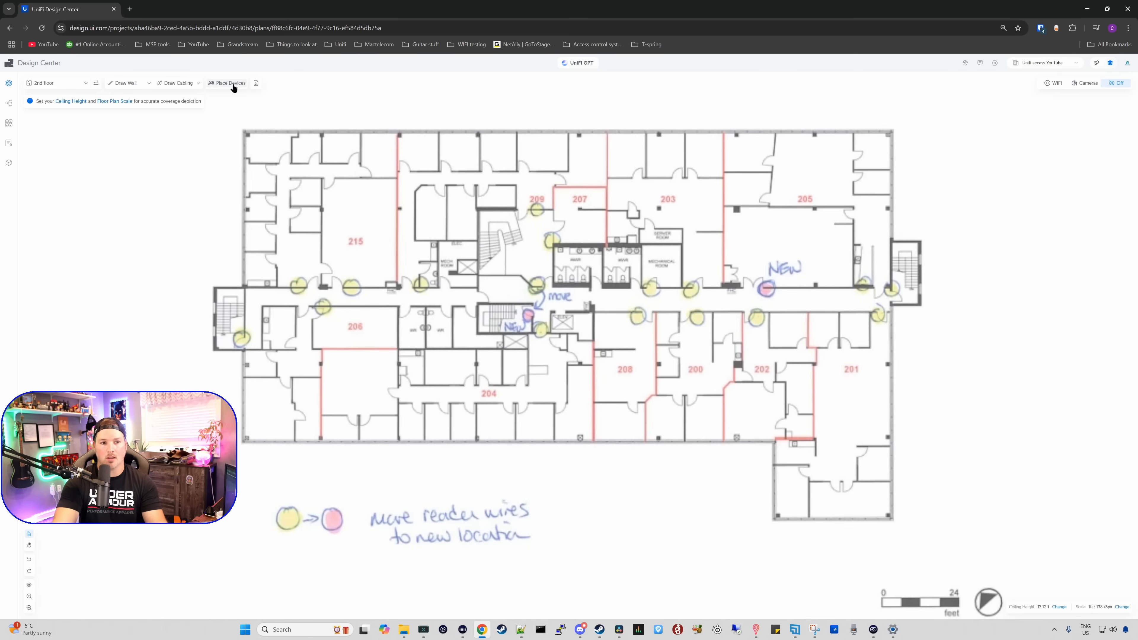
Step: Place an Enterprise Access Hub near the 2nd-floor mechanical room from the Door Access catalogue
left_click(231, 83)
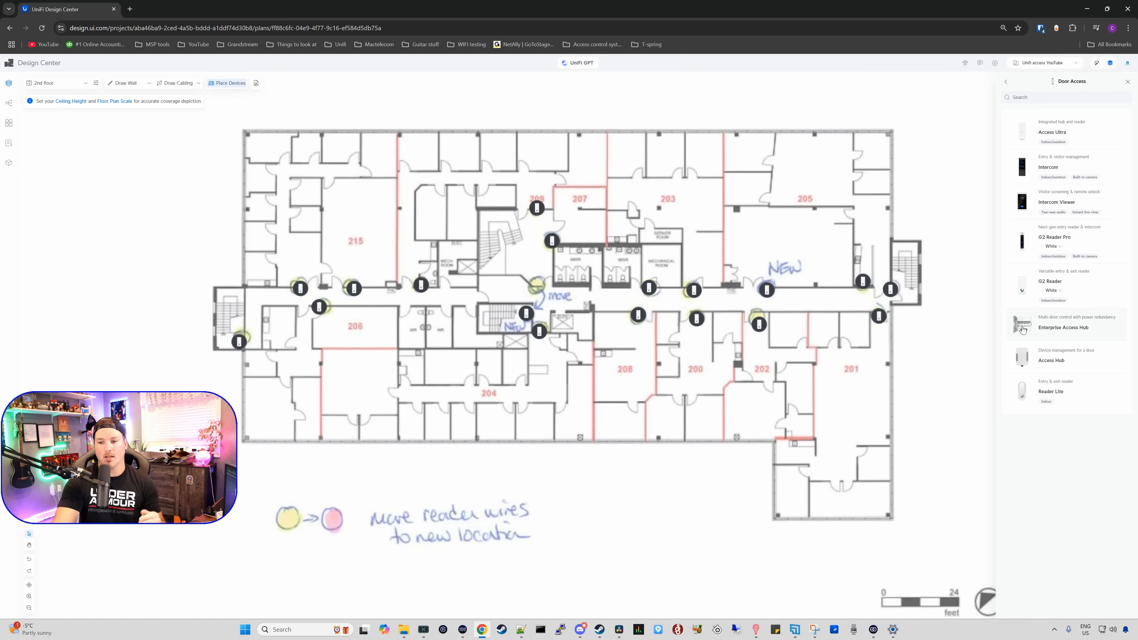
left_click(1063, 327)
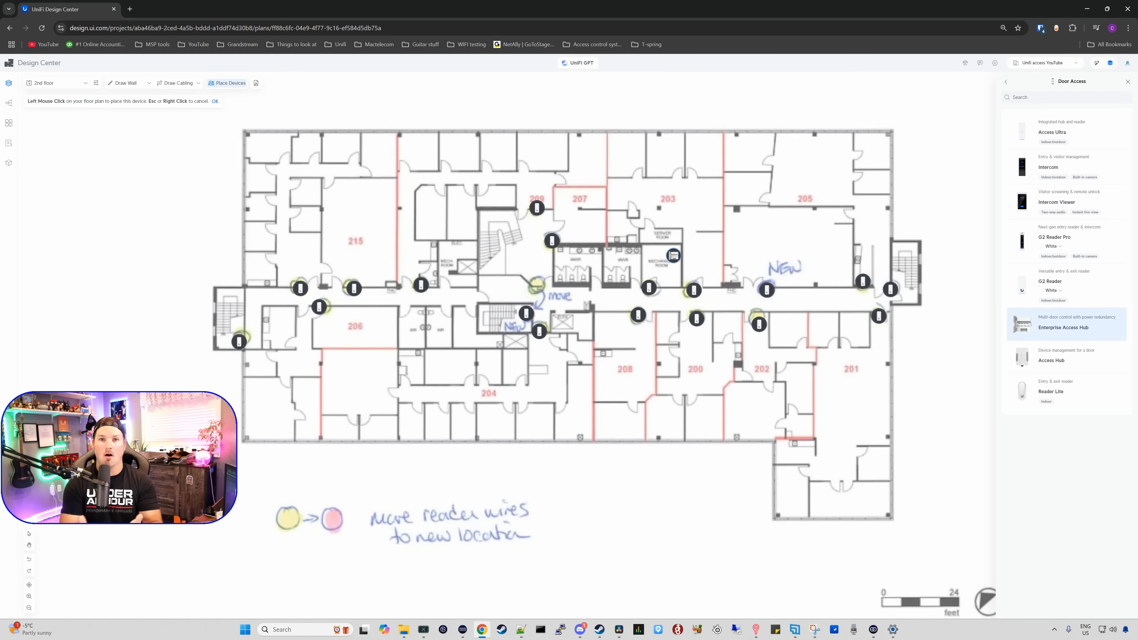
left_click(57, 83)
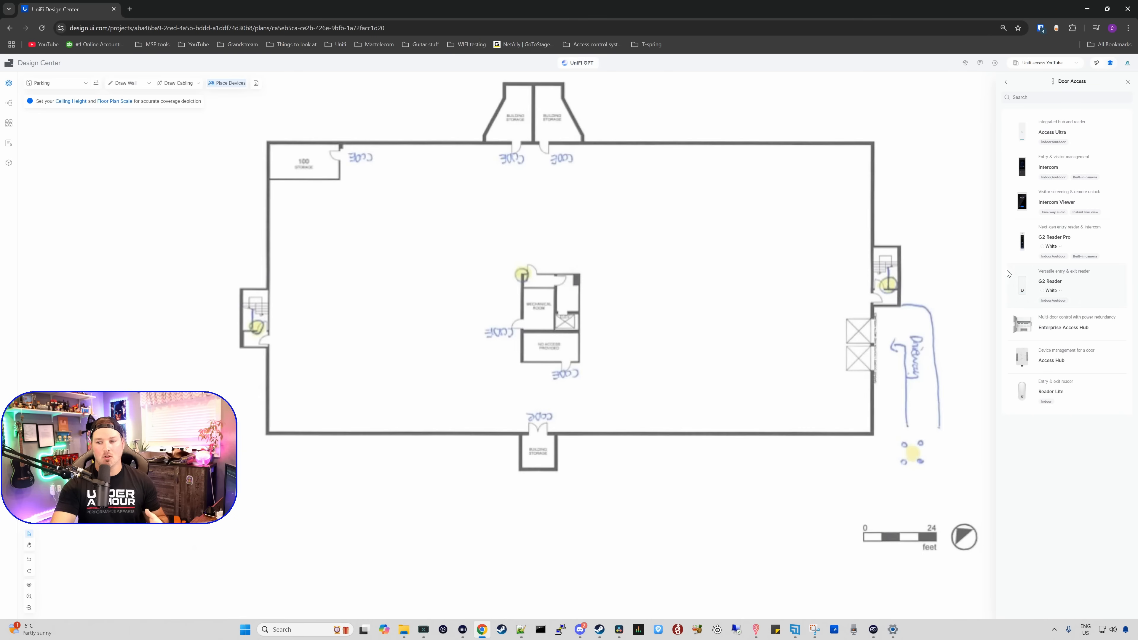
Step: Place G2 Readers at the east stairwell and driveway entrance on the Parking level
left_click(1050, 282)
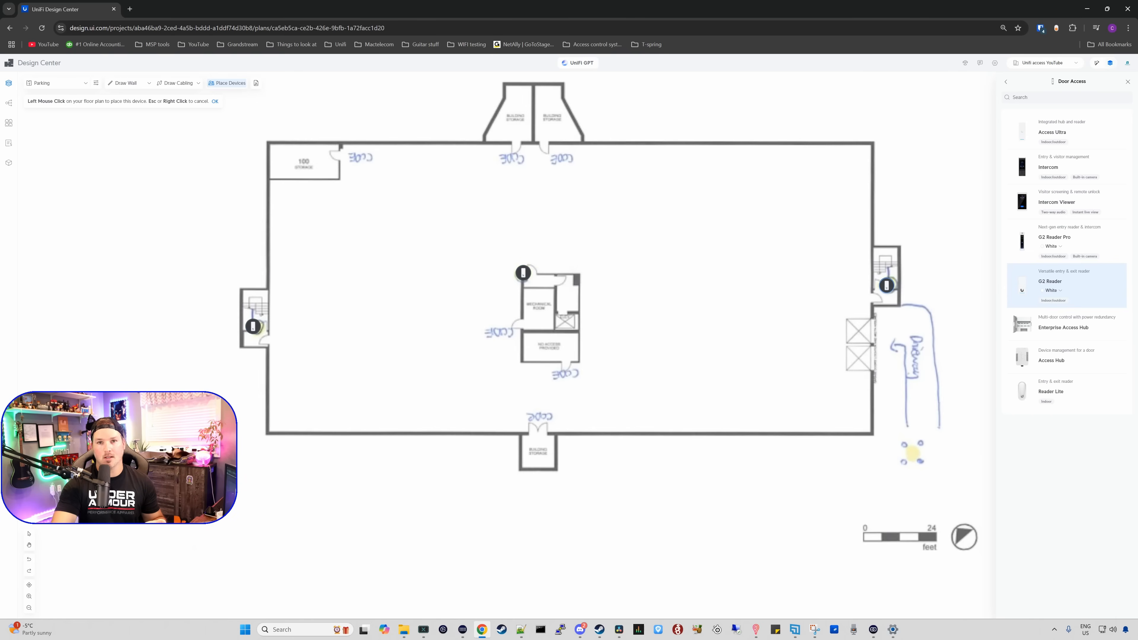
left_click(913, 286)
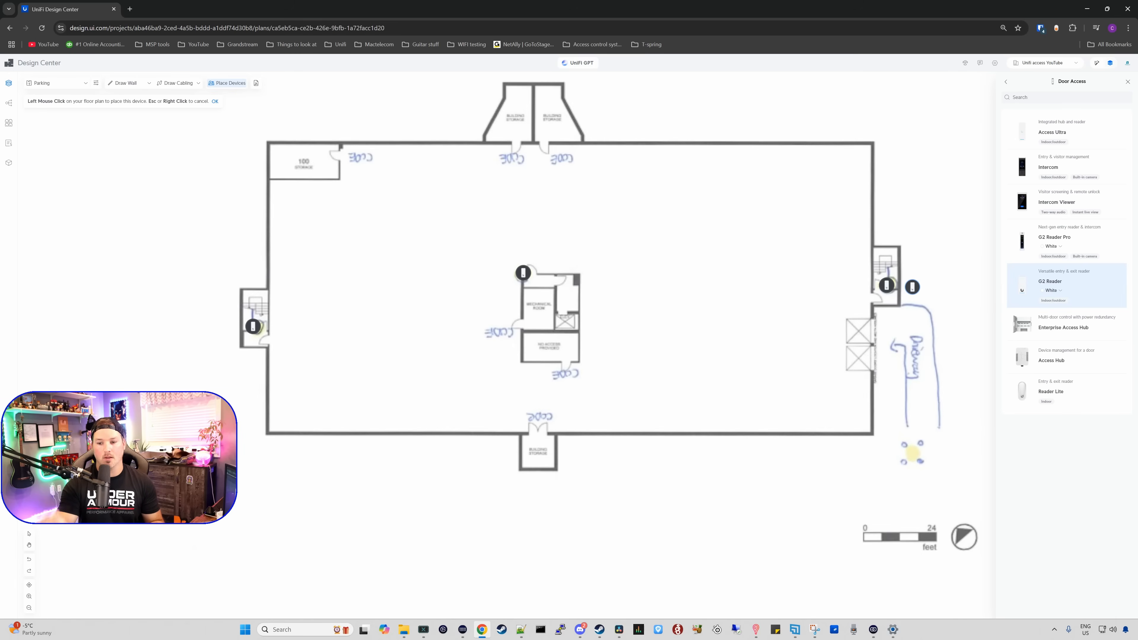
left_click(926, 456)
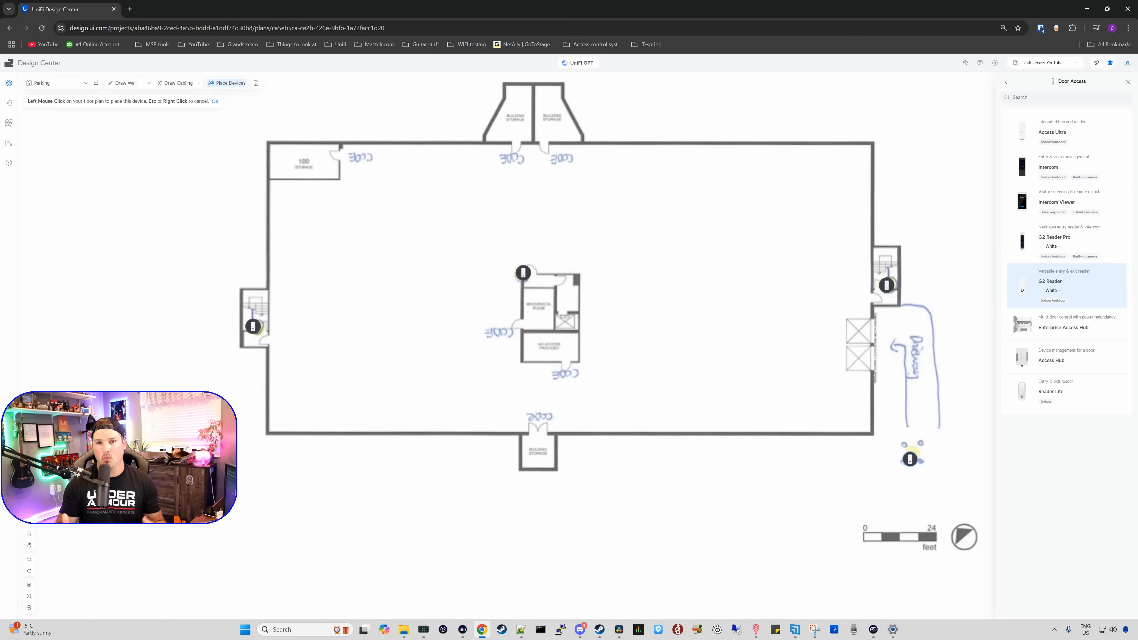
left_click(912, 453)
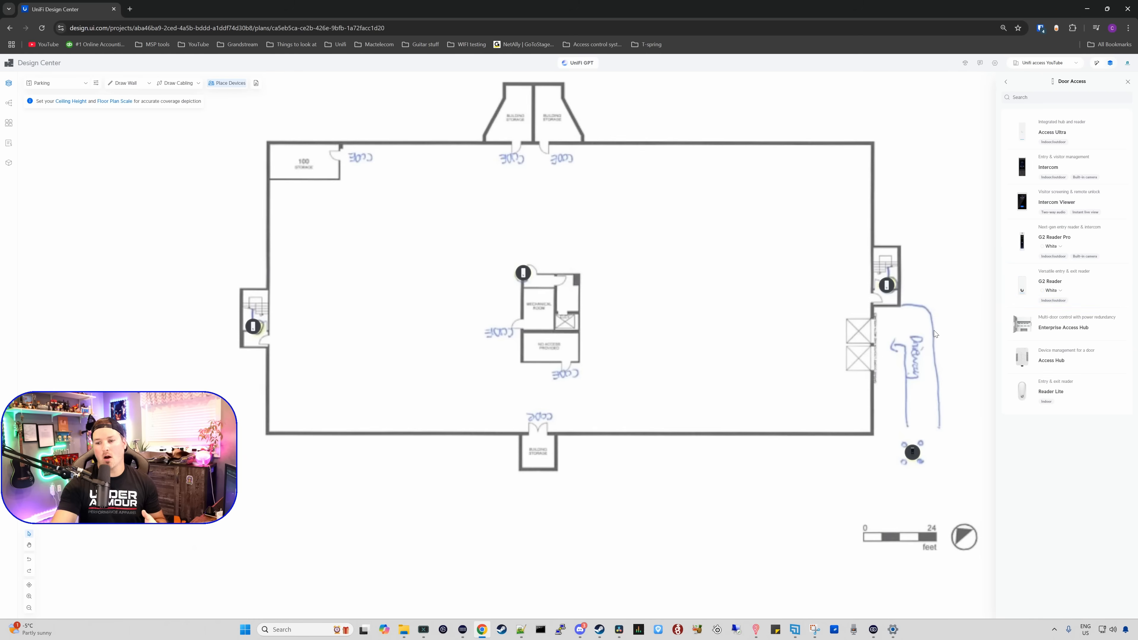
Step: Place an Enterprise Access Hub next to the Parking mechanical room
left_click(1063, 327)
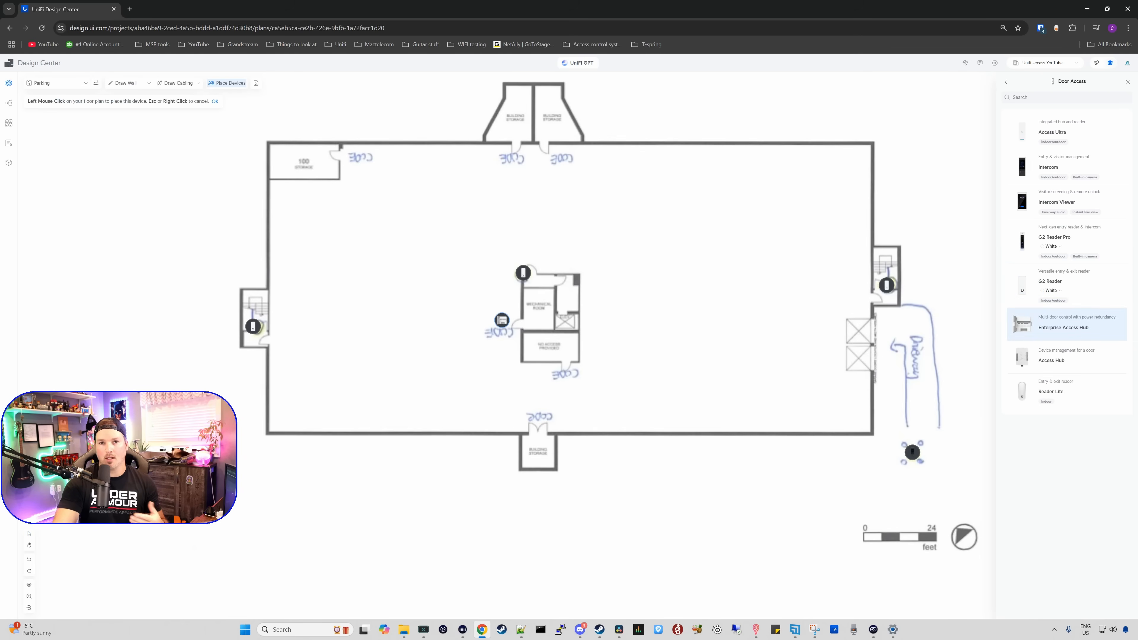
left_click(175, 9)
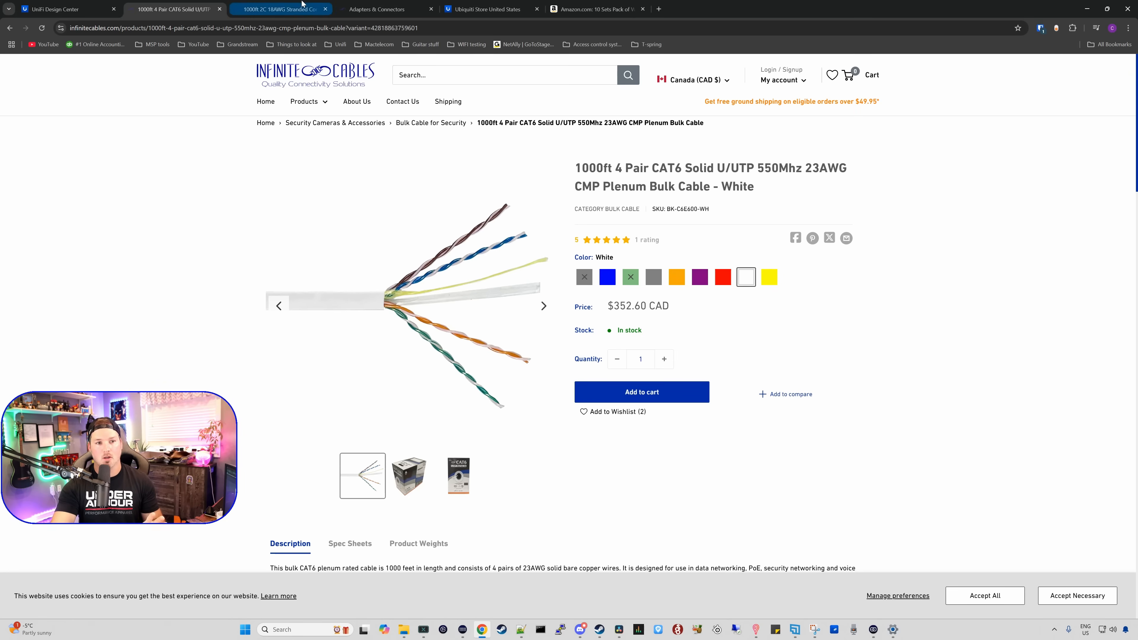
Step: View the Infinite Cables 1000ft 2C 18AWG plenum control cable product page
left_click(279, 9)
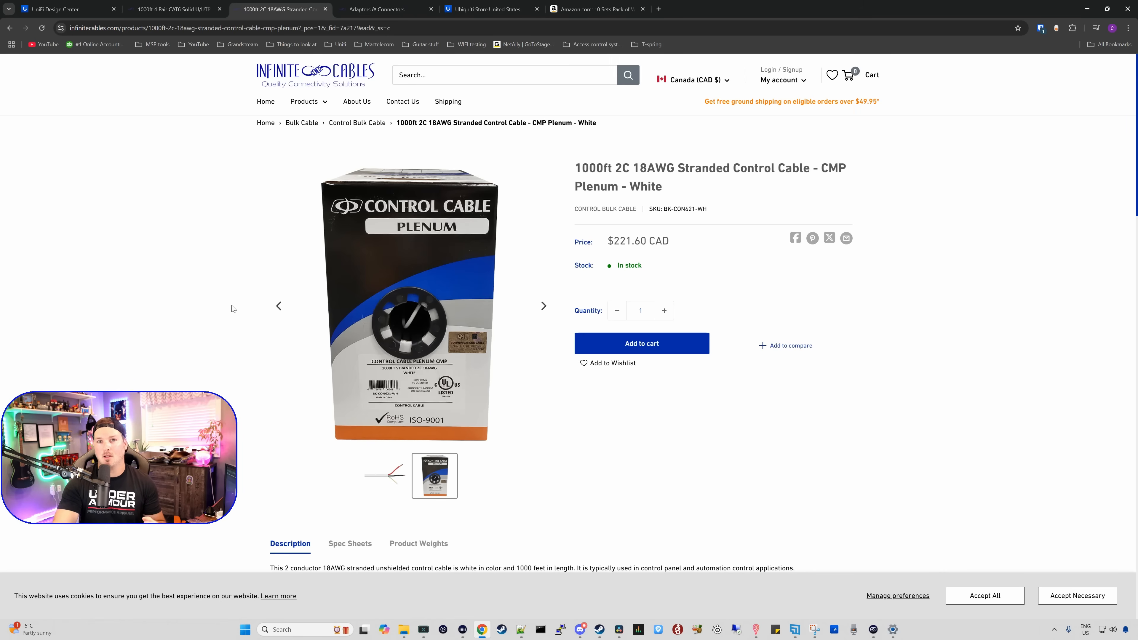